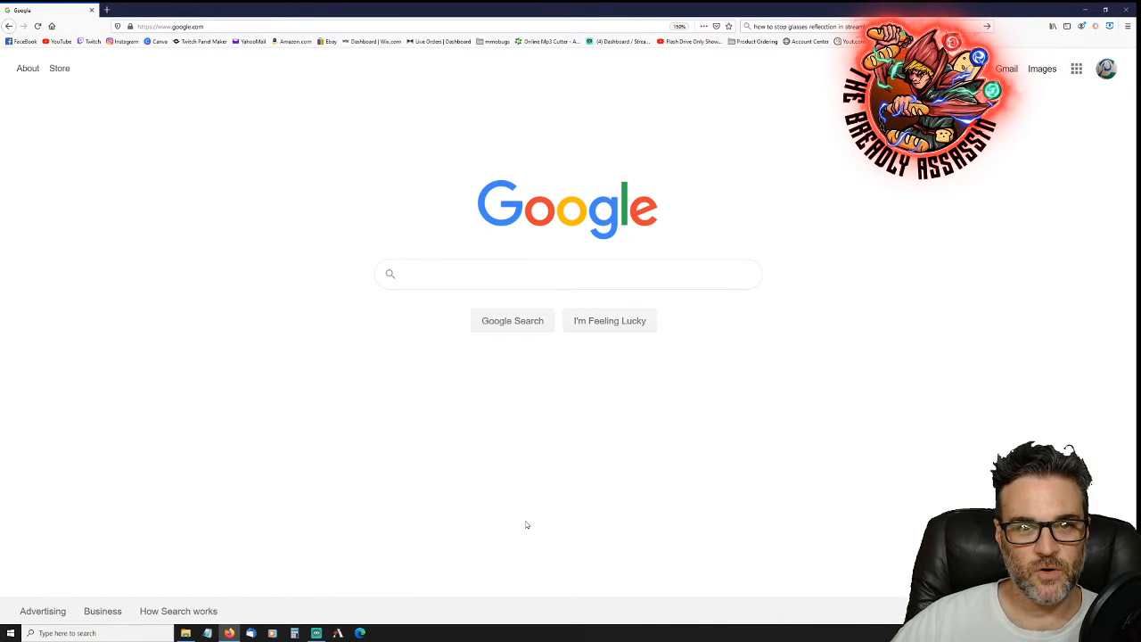
click(567, 274)
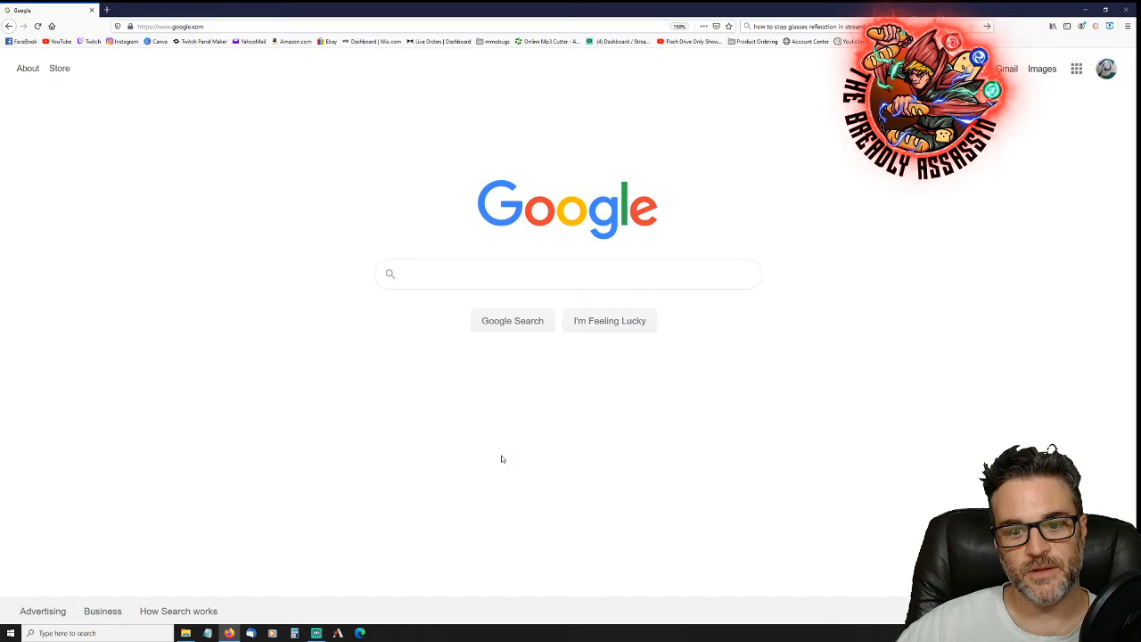
mouse_move(531, 464)
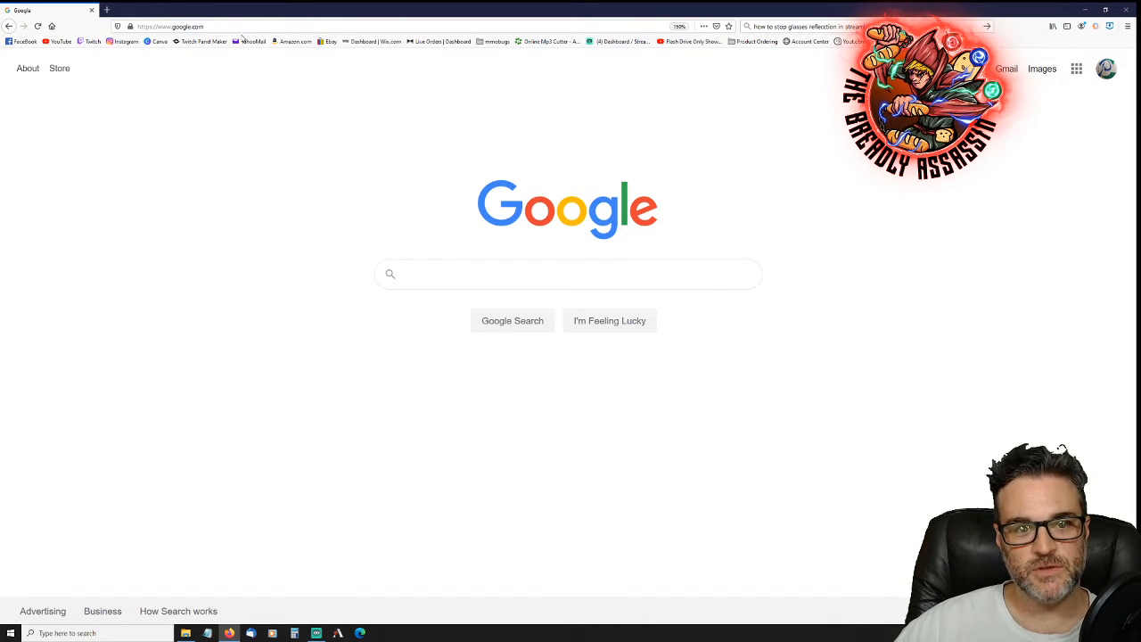
click(169, 27)
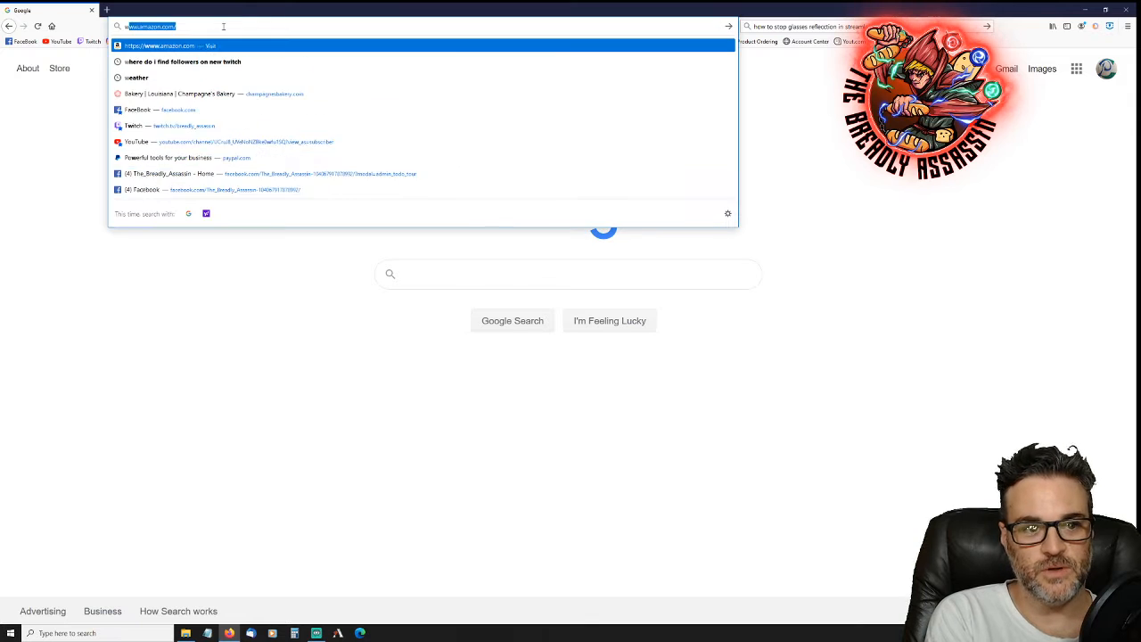
text(www.twitch.tv)
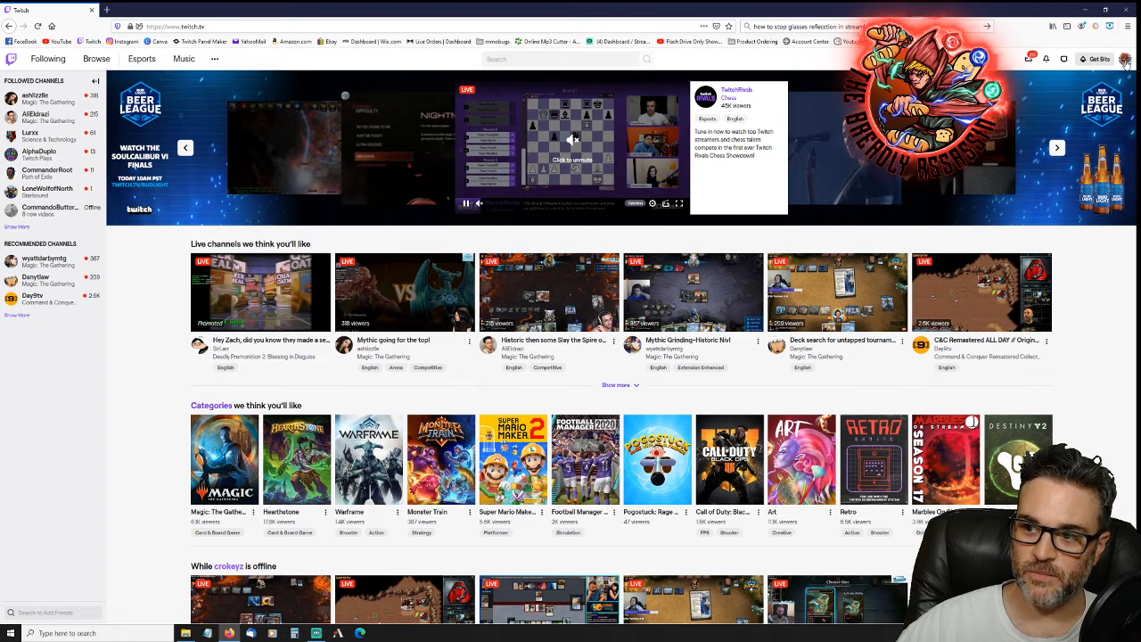
click(1126, 59)
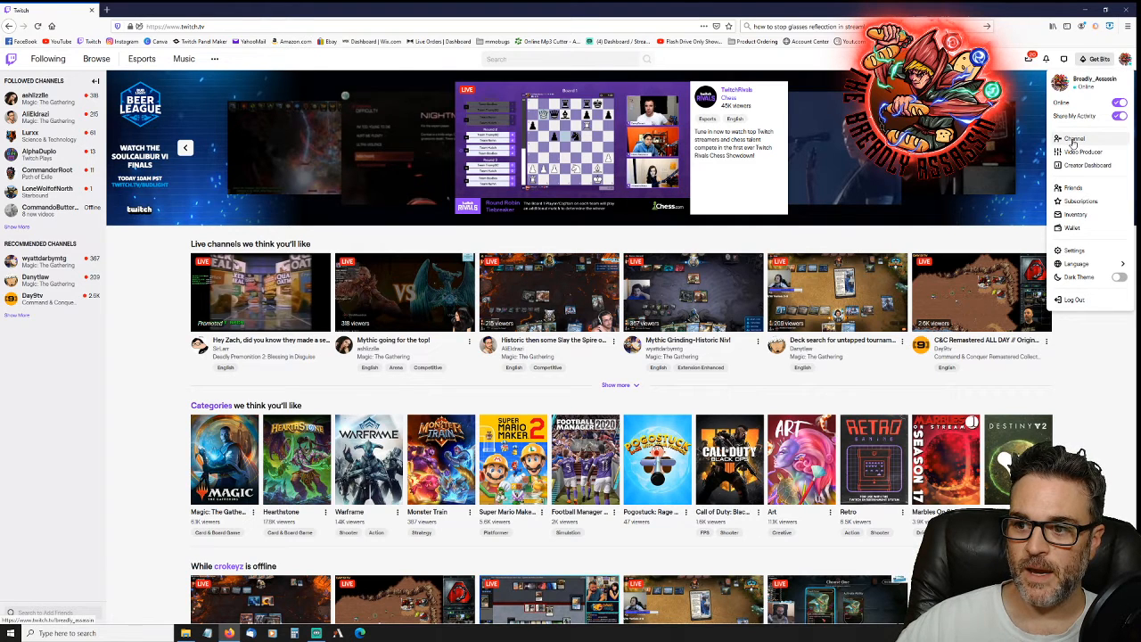
Go to the own channel page, then into the Creator Dashboard Stream Manager
click(1074, 139)
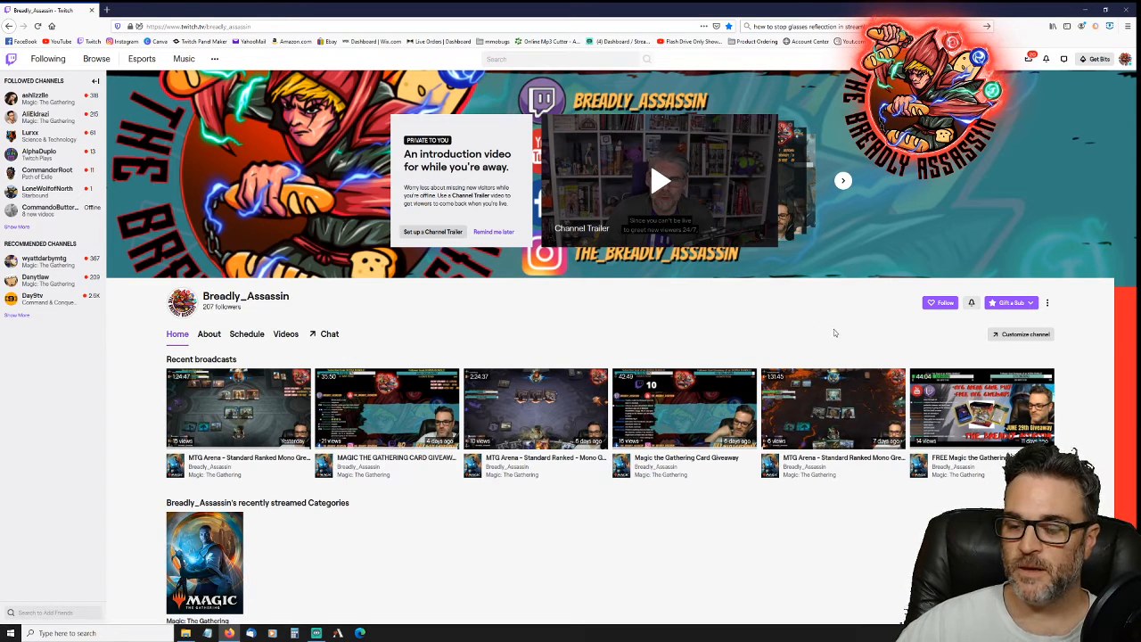
click(1125, 58)
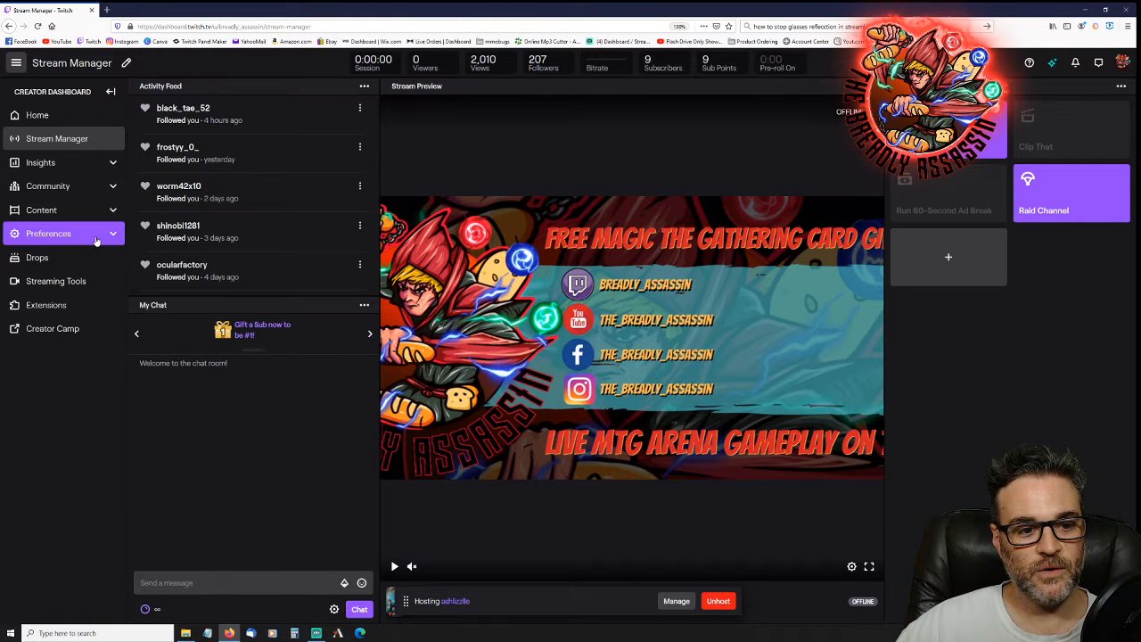
Expand Community in the dashboard sidebar and show the channel's Followers list
click(48, 232)
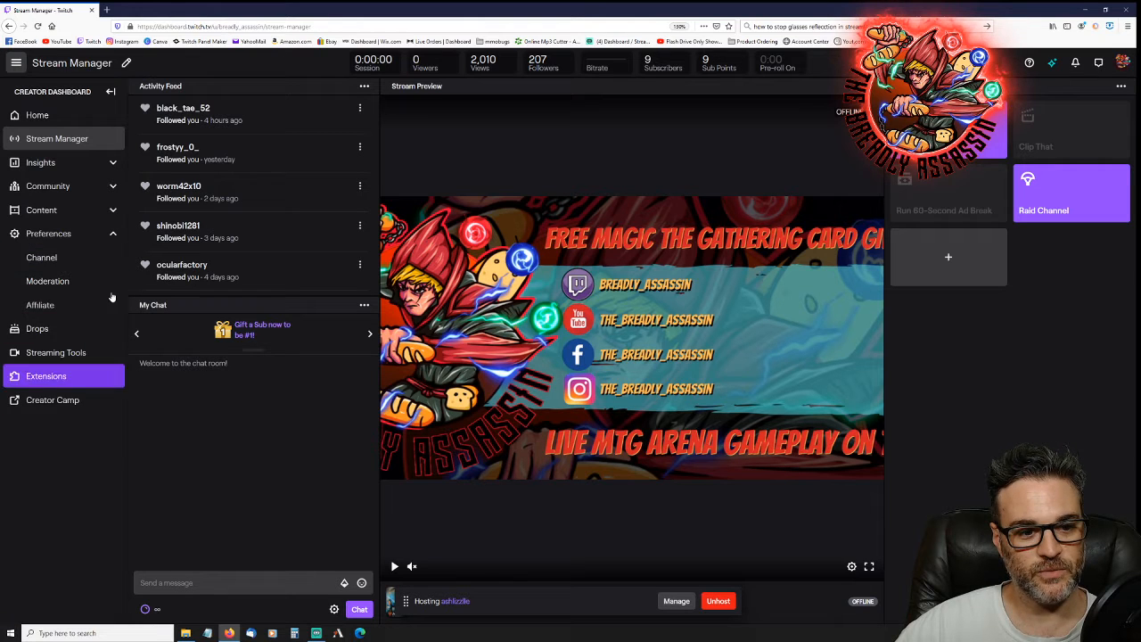
click(48, 232)
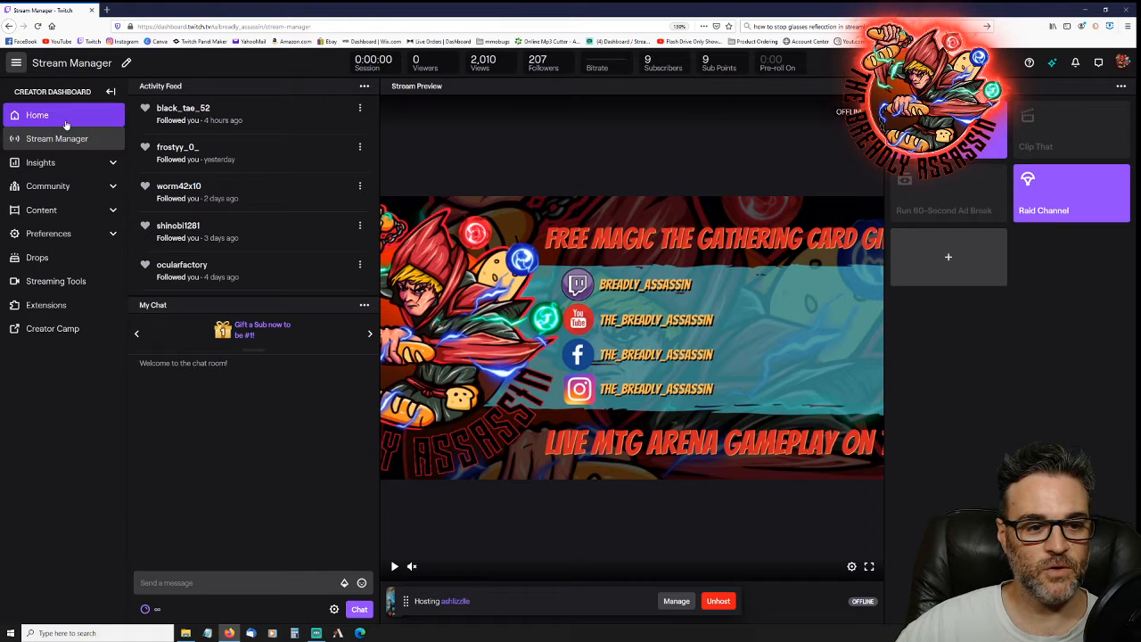
click(46, 185)
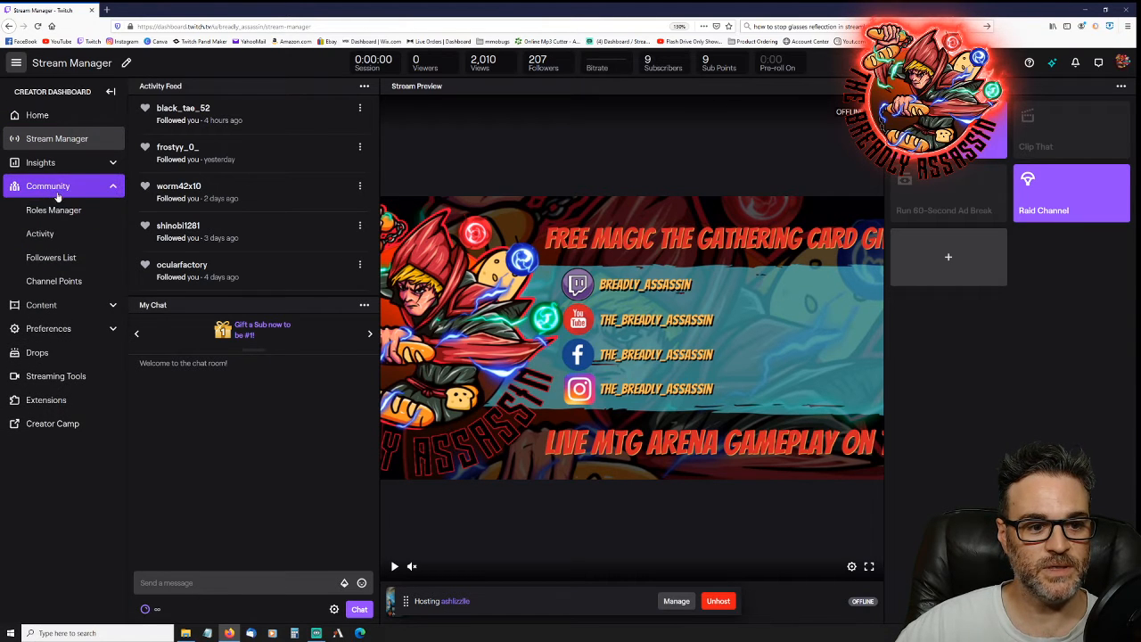
click(50, 257)
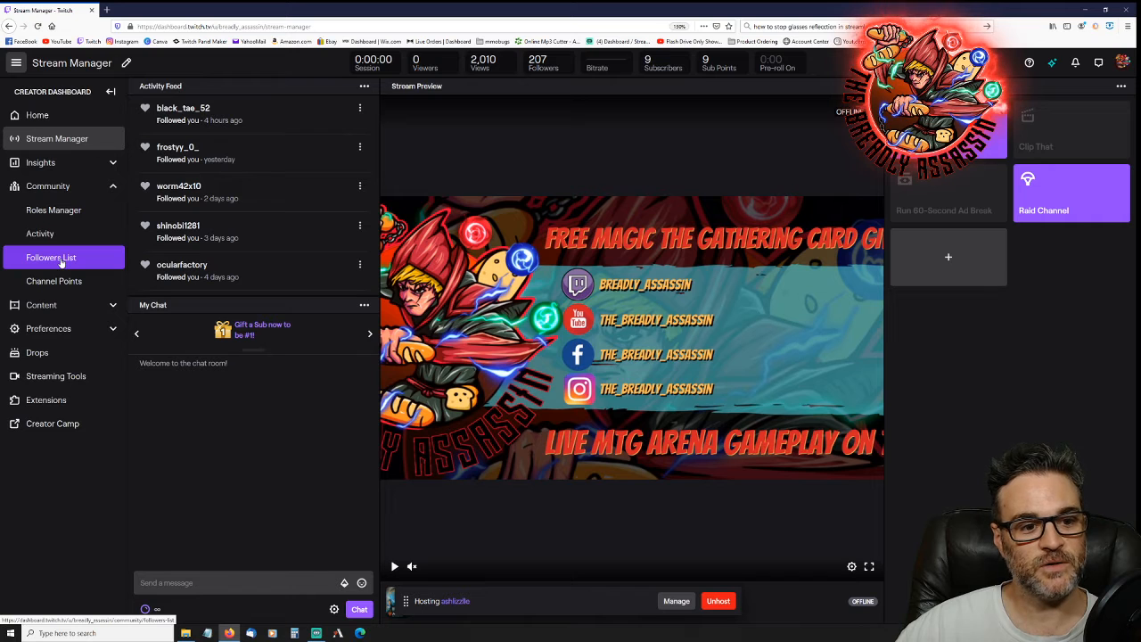
click(50, 257)
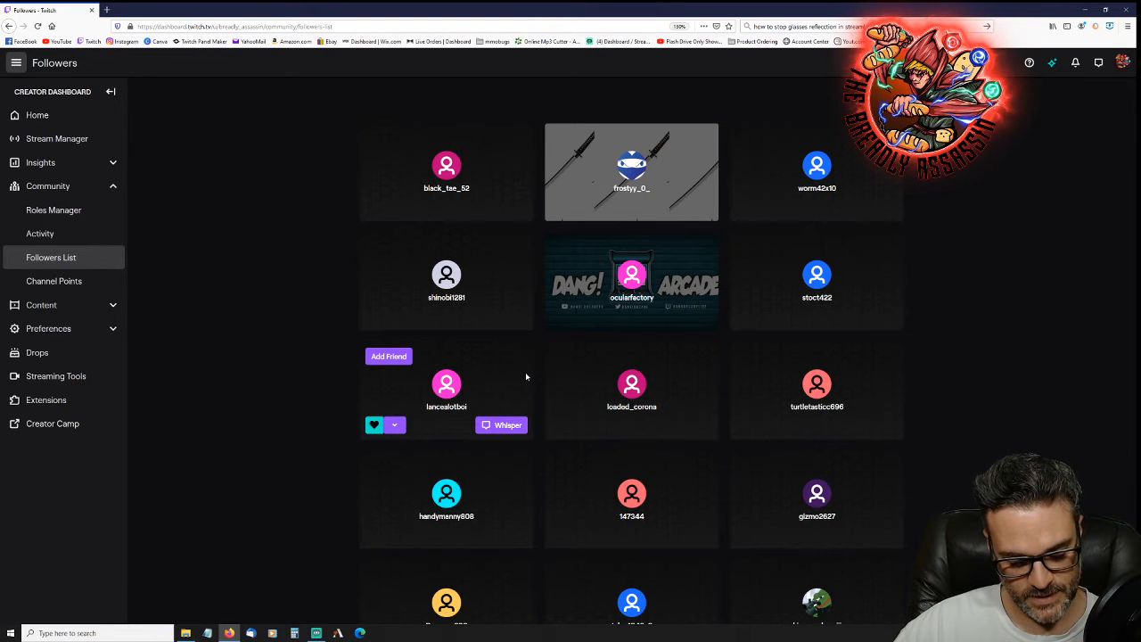
mouse_move(535, 386)
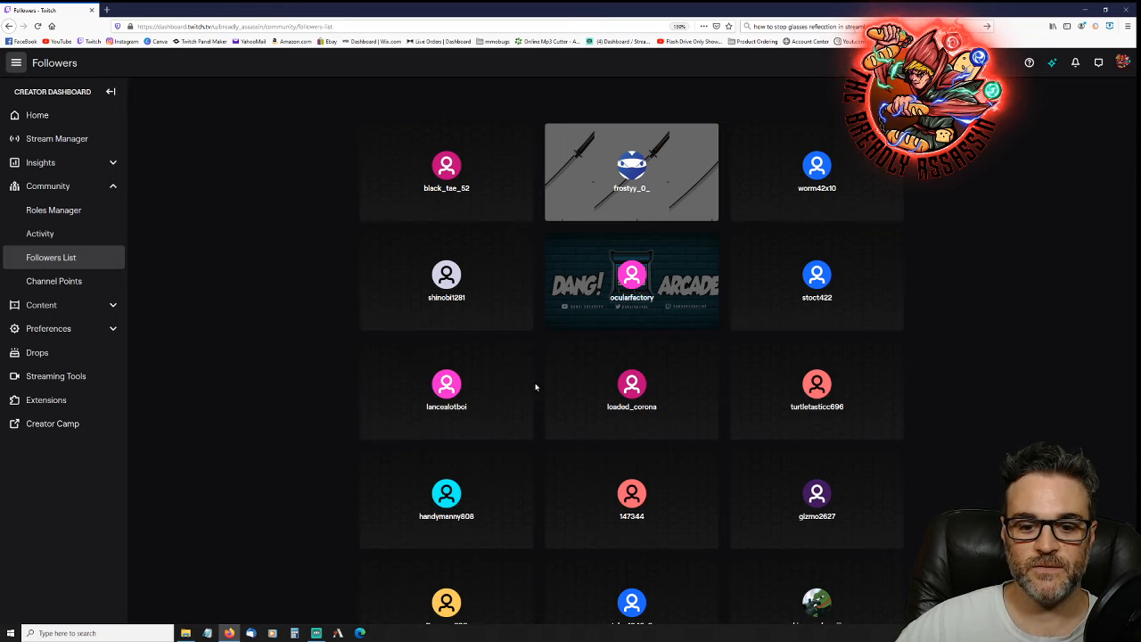
mouse_move(539, 419)
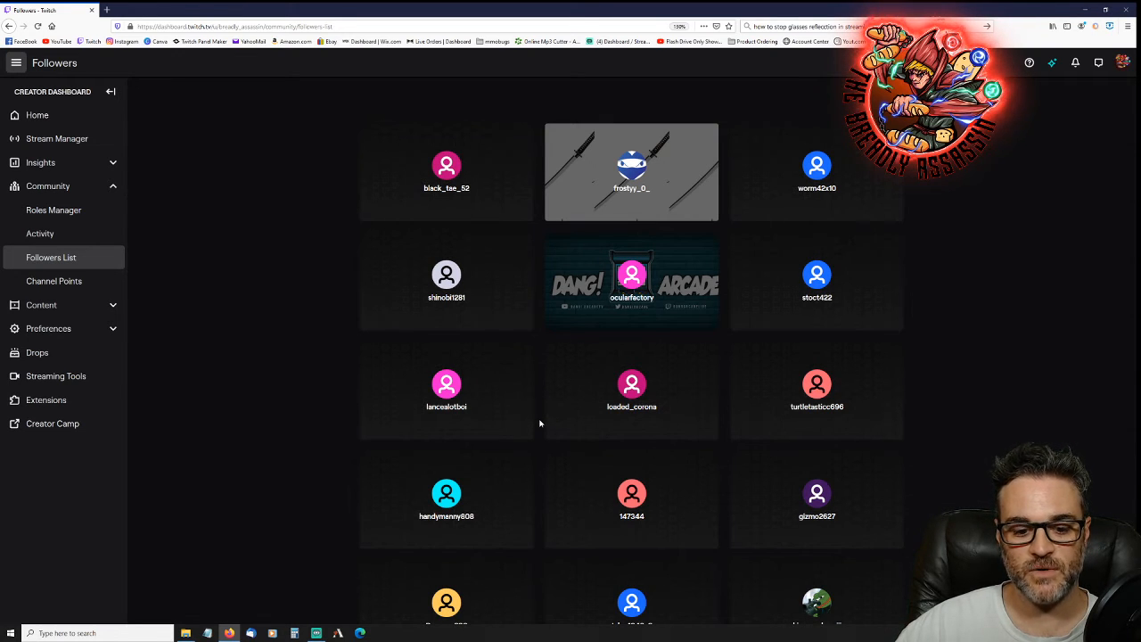
mouse_move(538, 453)
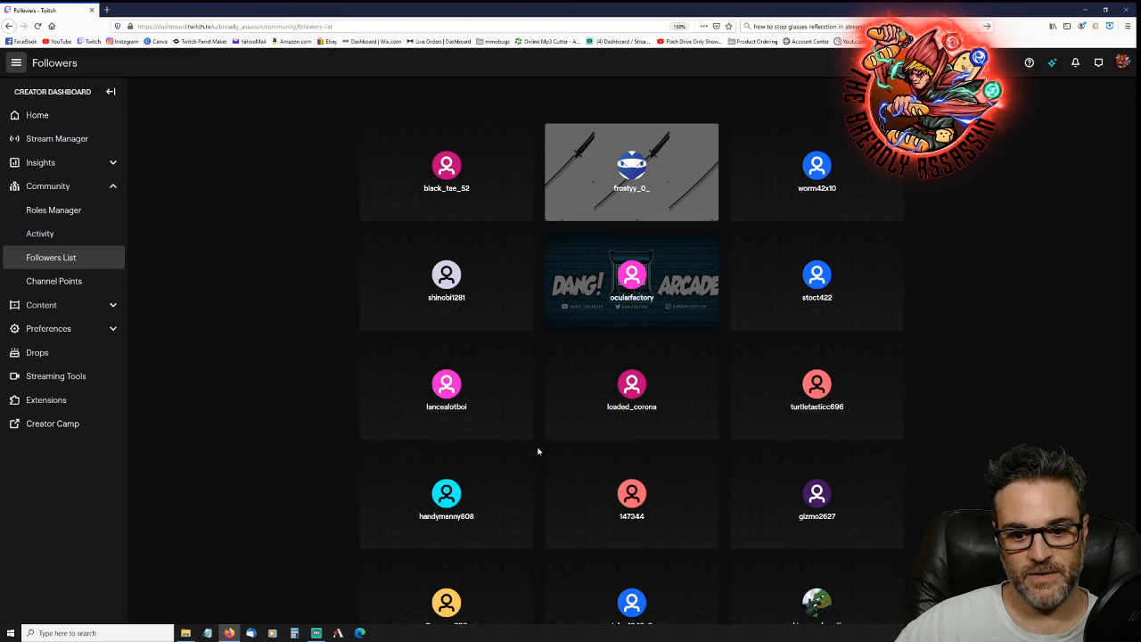
mouse_move(318, 633)
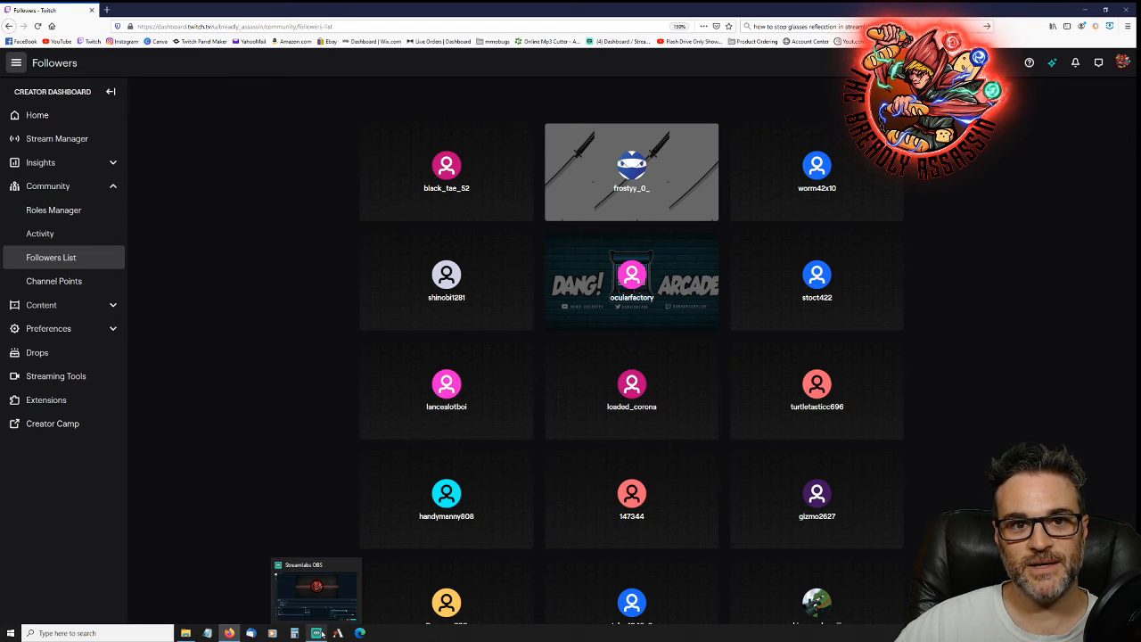